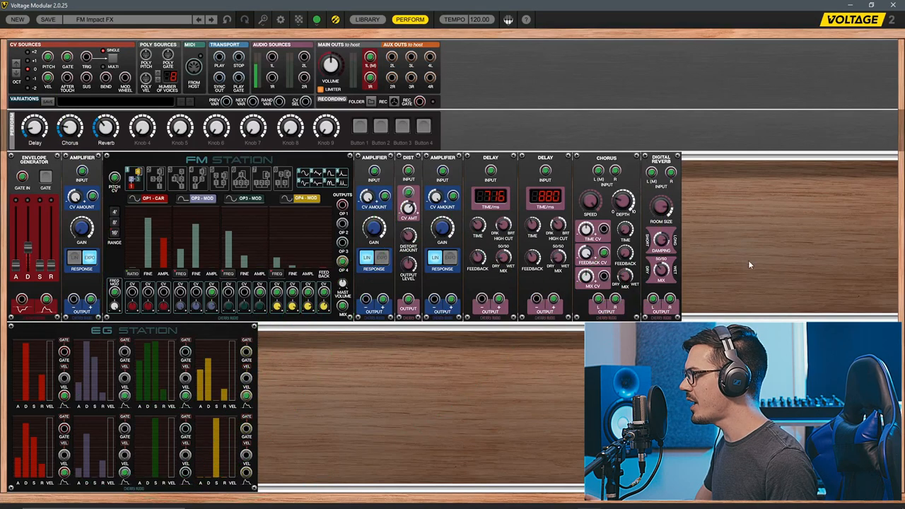
{"action": "mouse_move", "coordinate": [723, 267]}
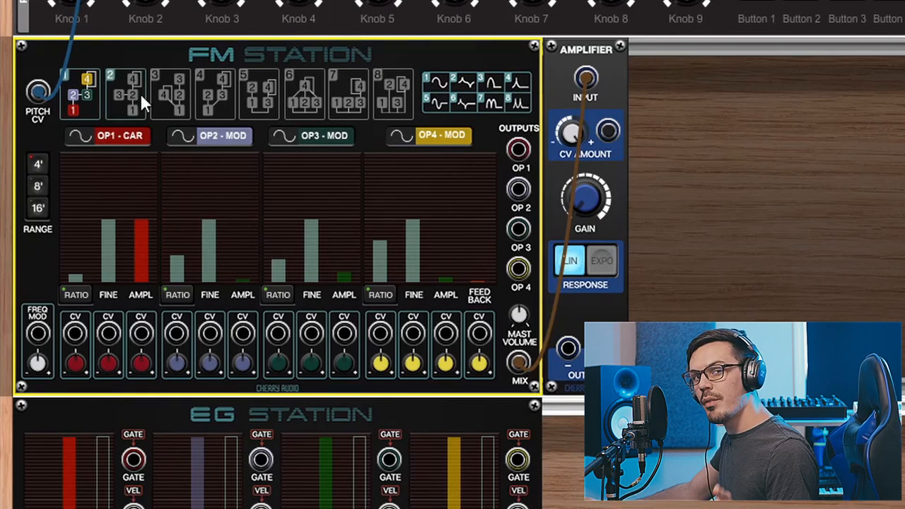
{"action": "mouse_move", "coordinate": [142, 96]}
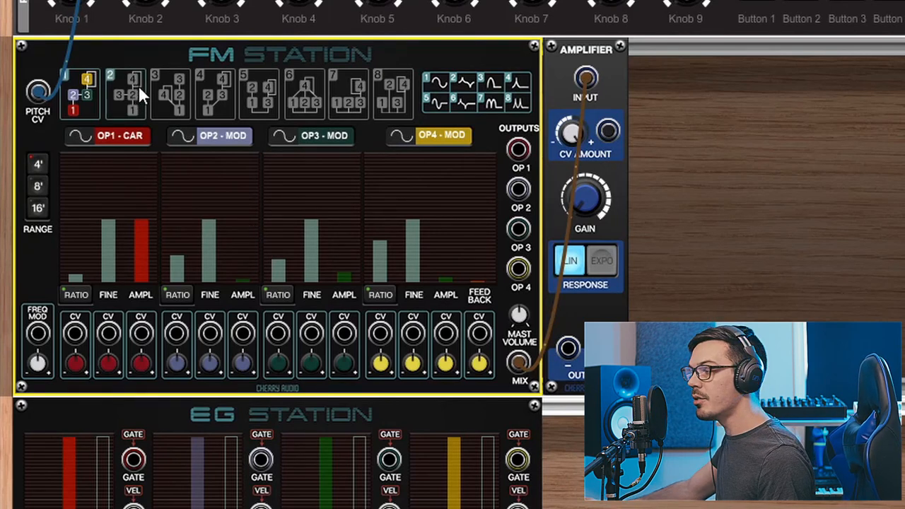
Step: Switch the FM Station to algorithm 3 in its algorithm selector row
{"action": "left_click", "coordinate": [170, 91]}
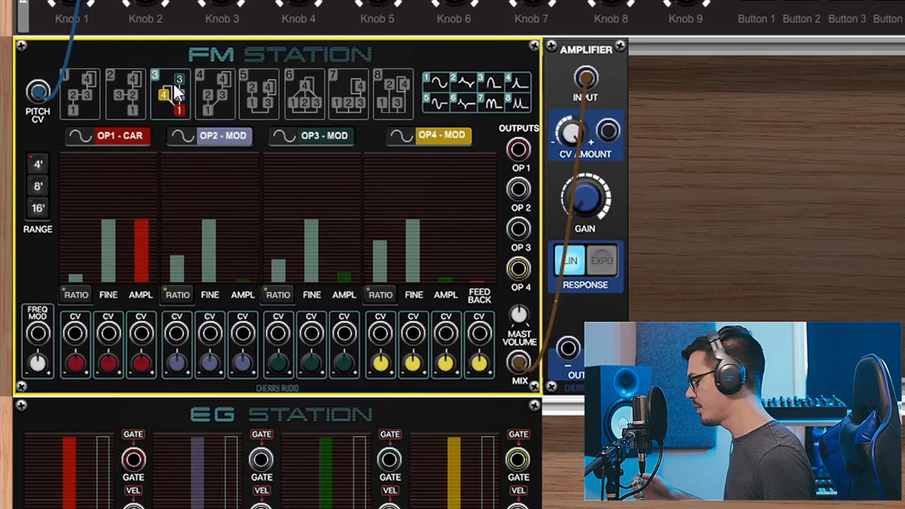
{"action": "left_click", "coordinate": [346, 96]}
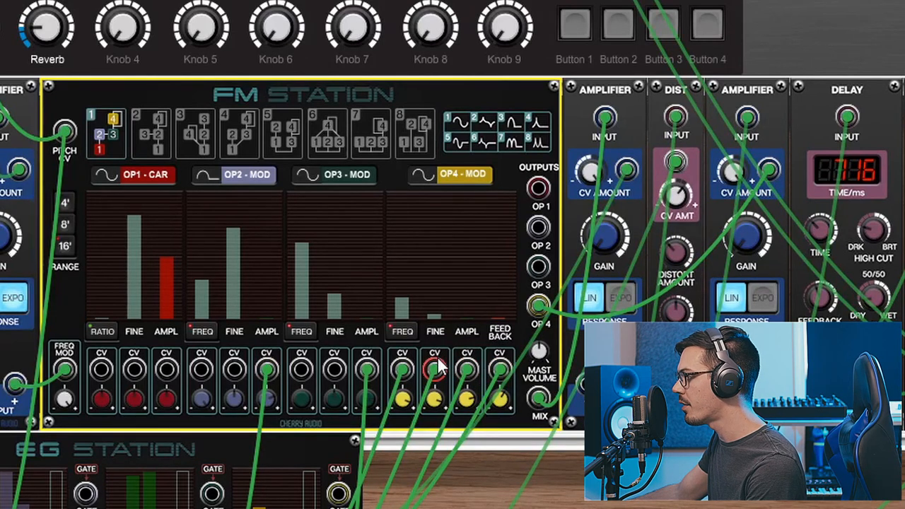
Step: Toggle FM Station operator 2 from RATIO to fixed FREQ mode
{"action": "left_click", "coordinate": [201, 333]}
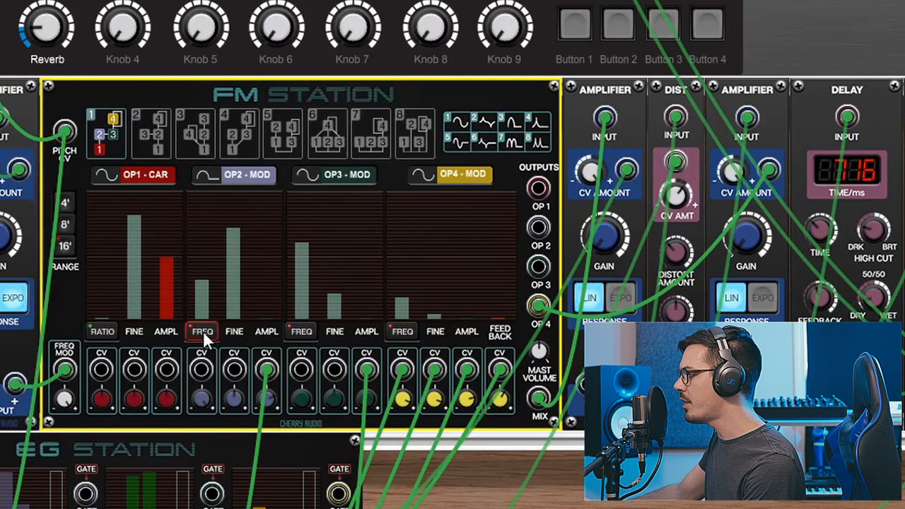
{"action": "mouse_move", "coordinate": [402, 333]}
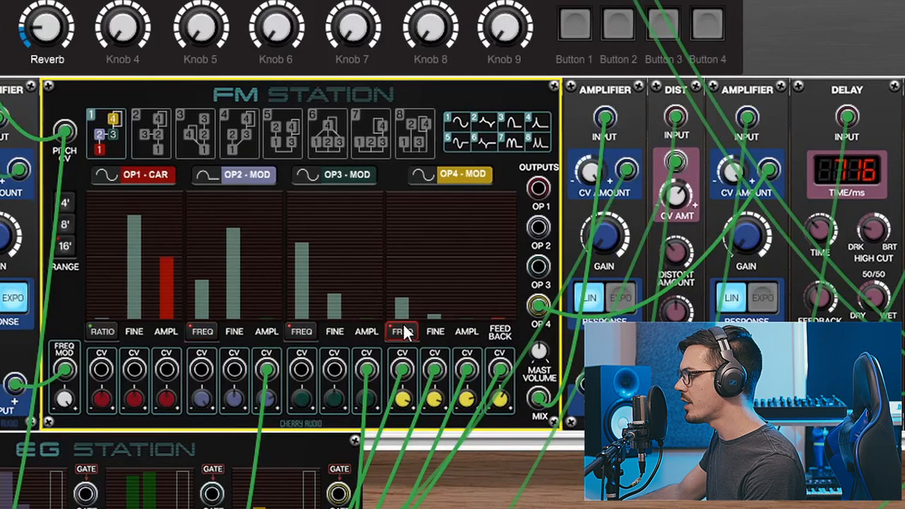
{"action": "mouse_move", "coordinate": [125, 347]}
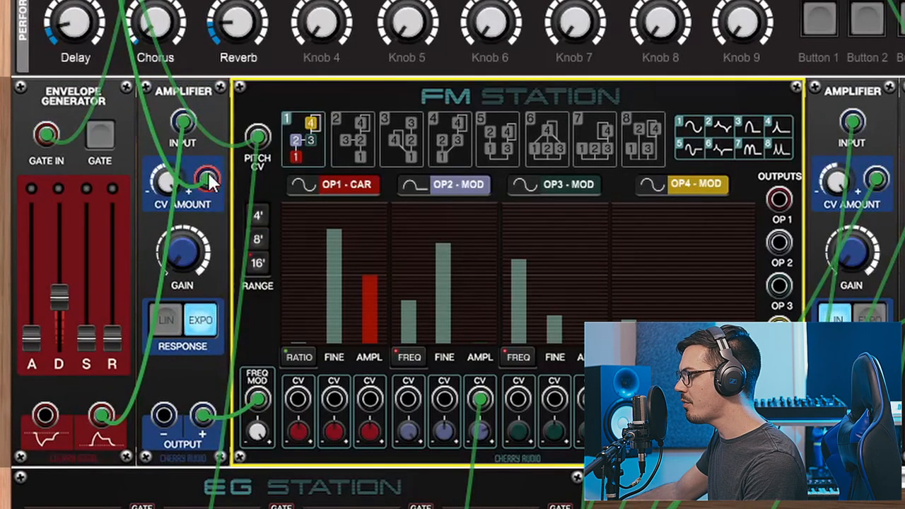
Step: Scroll the rack down to the EG Station and its cables into the FM Station
{"action": "scroll", "scroll_direction": "down", "scroll_amount": 3}
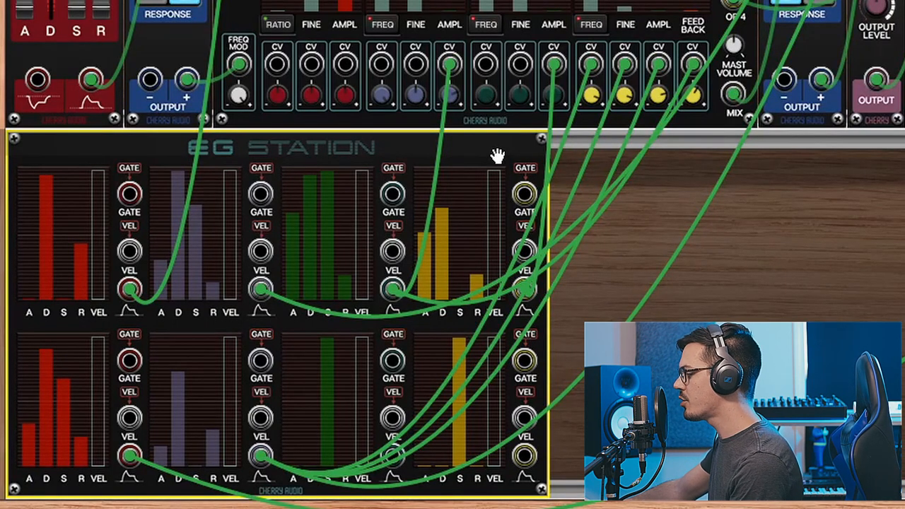
{"action": "left_click_drag", "start_coordinate": [393, 192], "coordinate": [441, 178]}
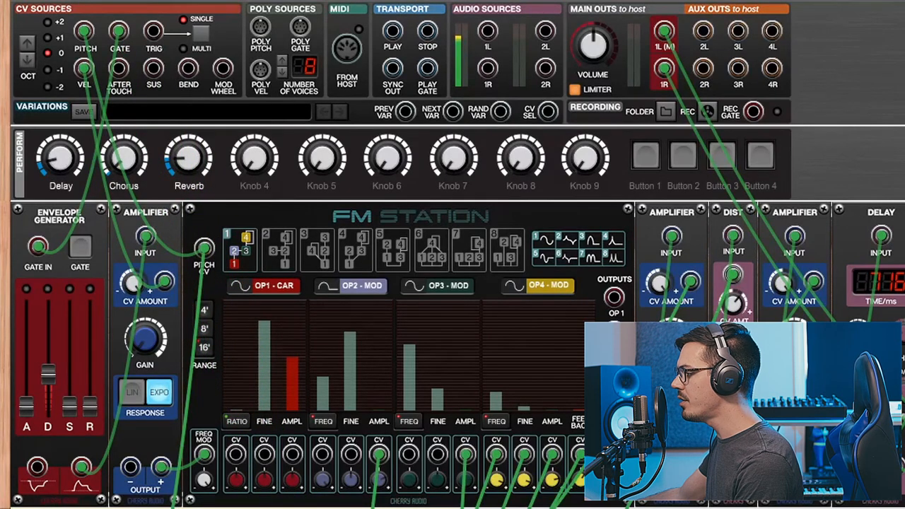
{"action": "scroll", "scroll_direction": "down", "scroll_amount": 3}
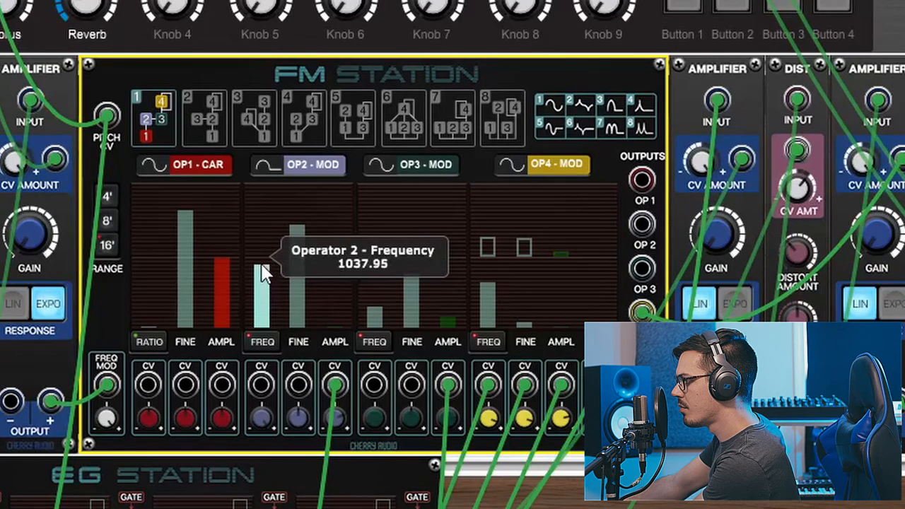
Step: Drag OP2's fixed frequency slider down from 1037.95 to 146.52
{"action": "left_click_drag", "start_coordinate": [262, 272], "coordinate": [262, 312]}
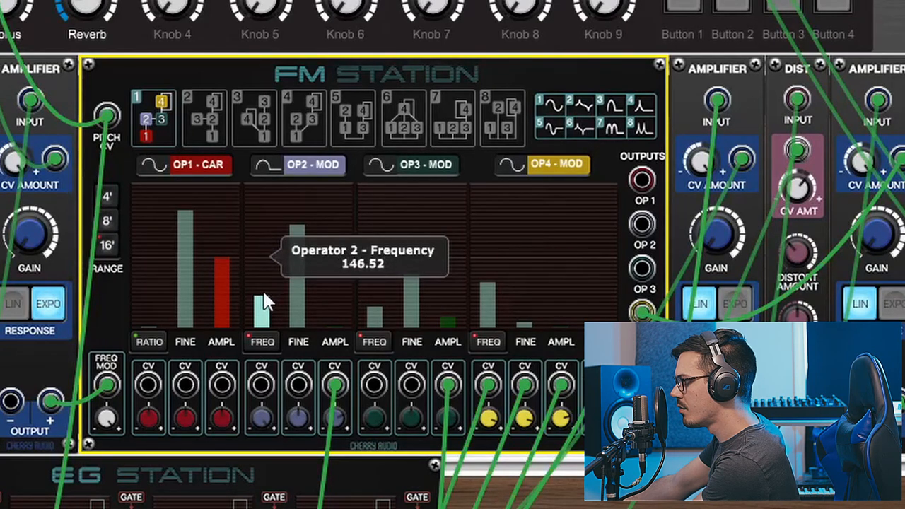